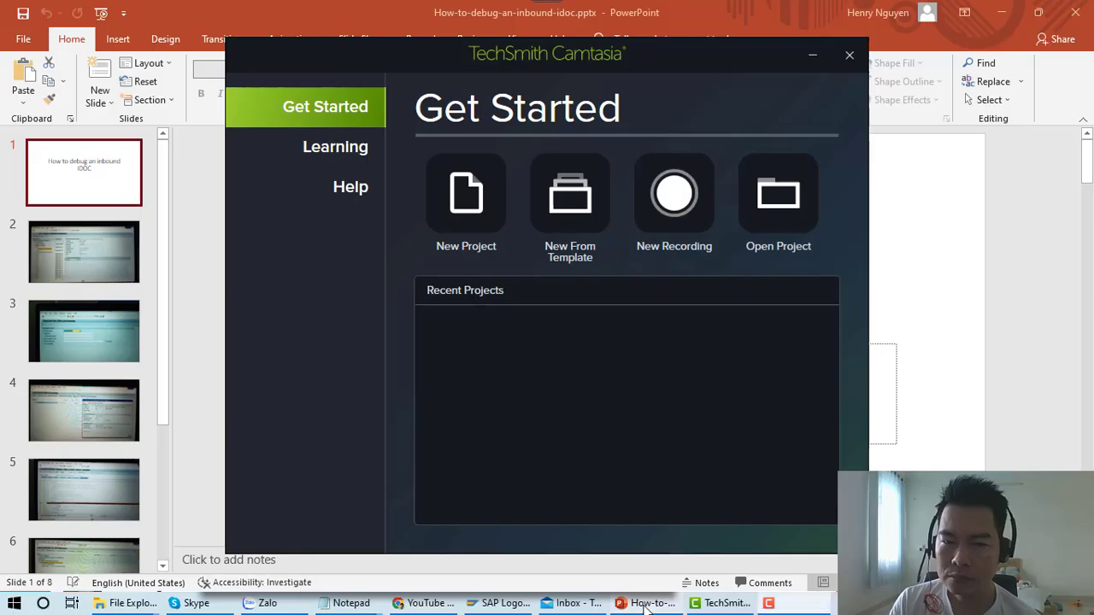
Step: Start the slideshow on the IDoc debugging deck, showing the IDoc Display photo
{"action": "left_click", "coordinate": [848, 55]}
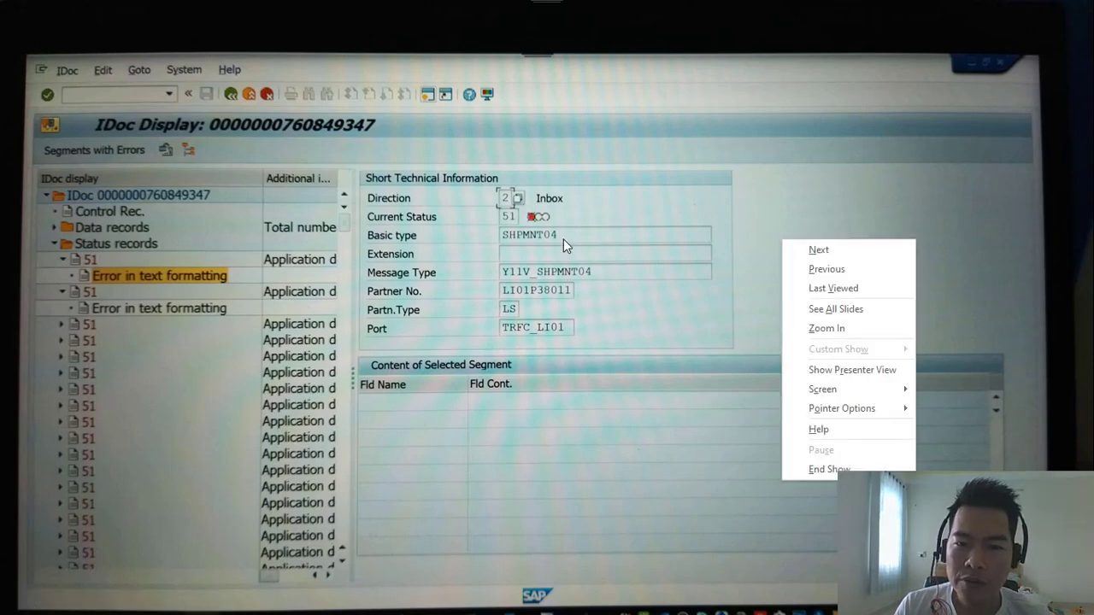
{"action": "mouse_move", "coordinate": [823, 389]}
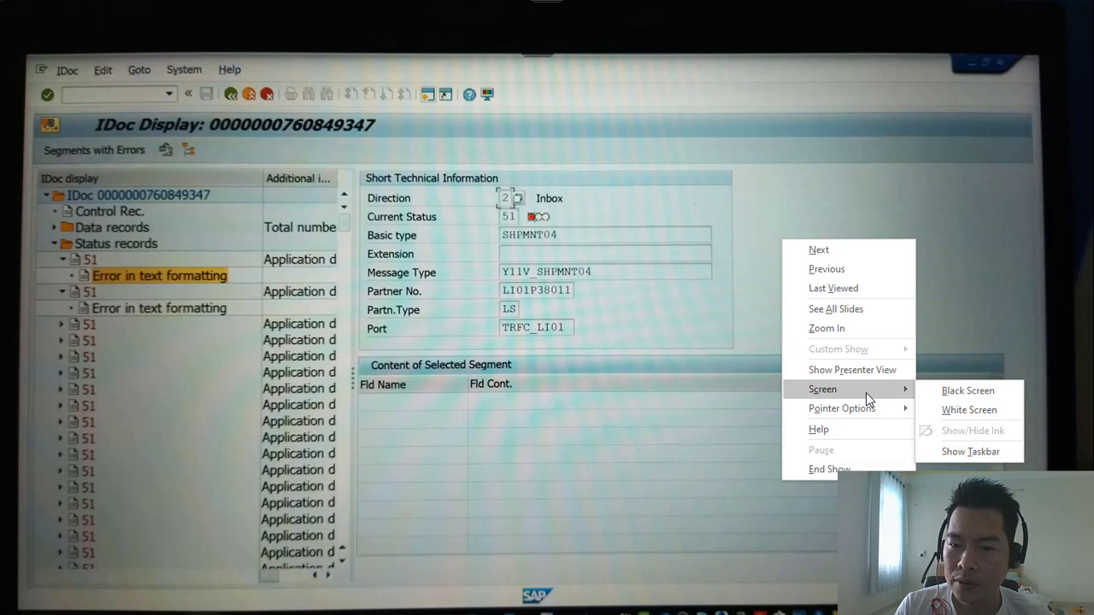
{"action": "left_click", "coordinate": [877, 425]}
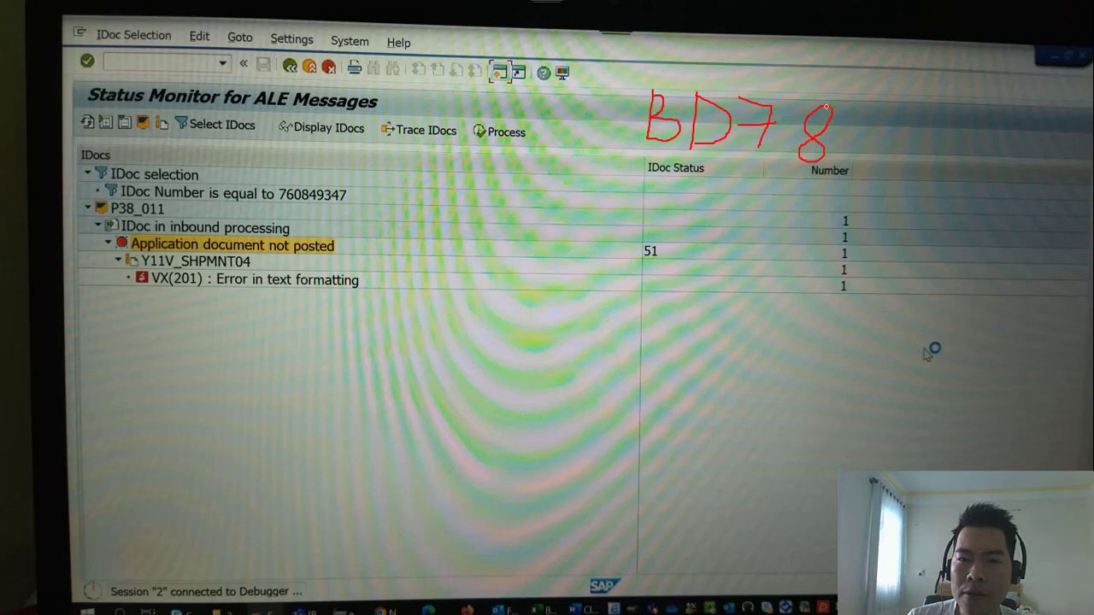
Step: Bring up the slideshow context menu over the BD78 Status Monitor photo
{"action": "right_click", "coordinate": [745, 162]}
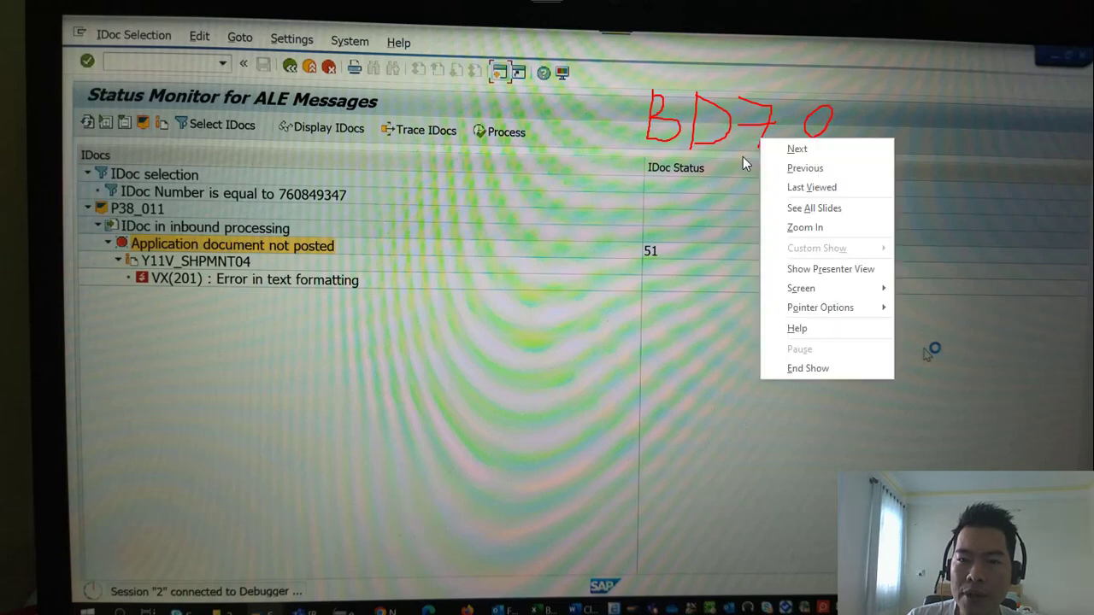
{"action": "mouse_move", "coordinate": [779, 258]}
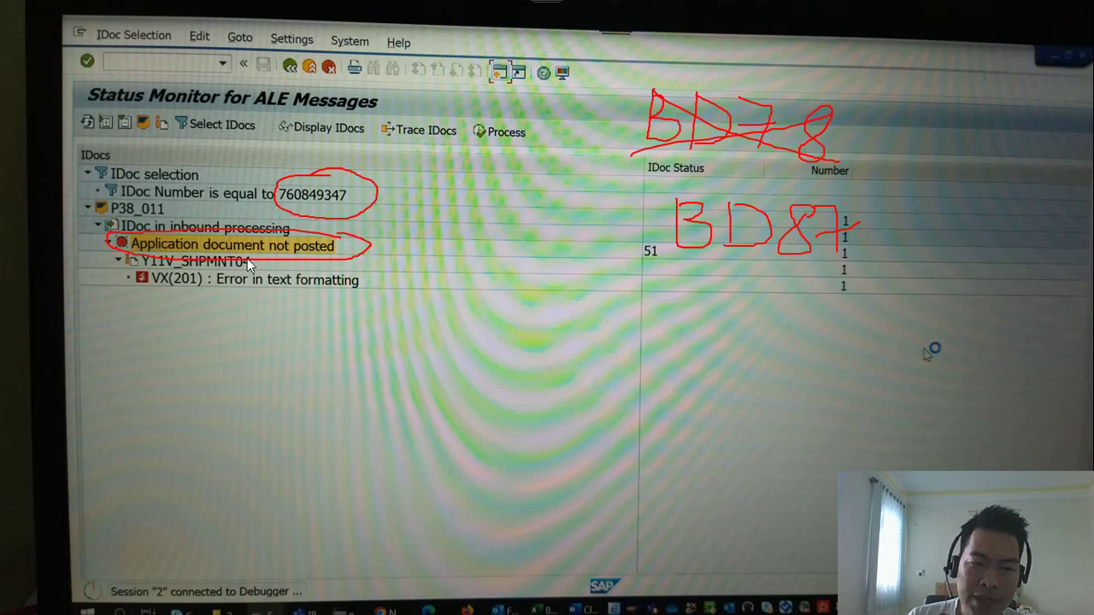
{"action": "mouse_move", "coordinate": [311, 259]}
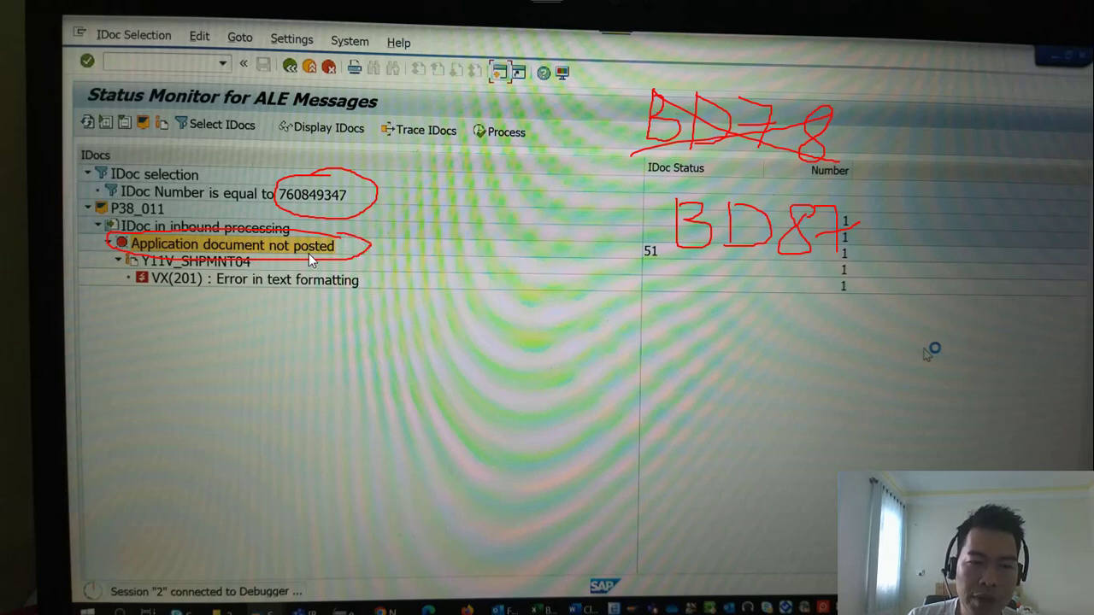